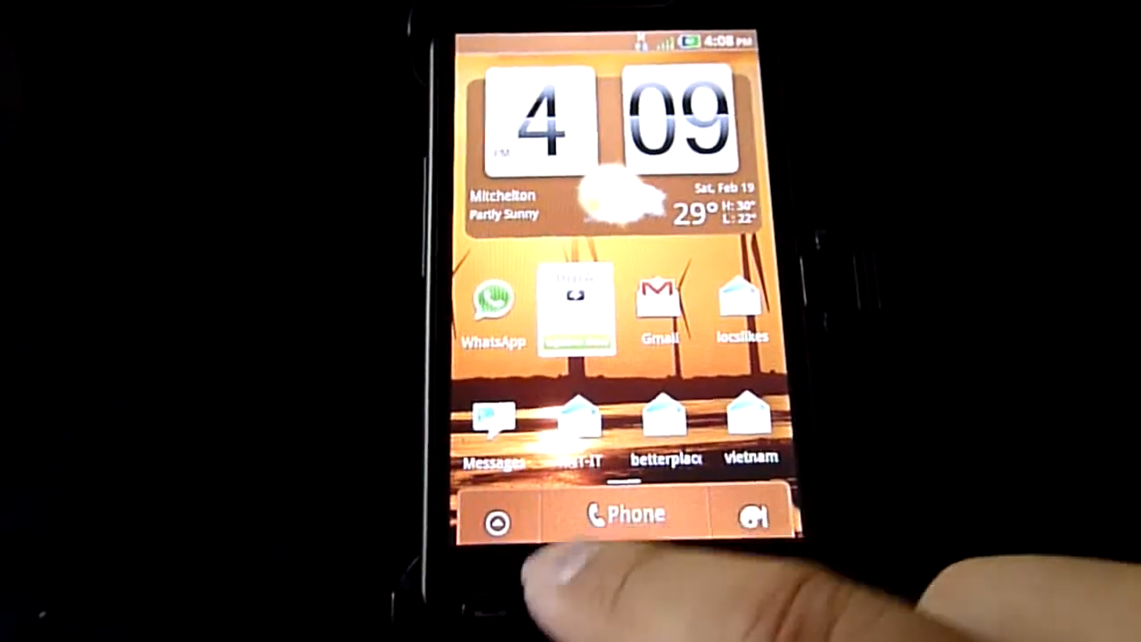
Launch Android Market from the home screen to its featured apps page.
click(498, 520)
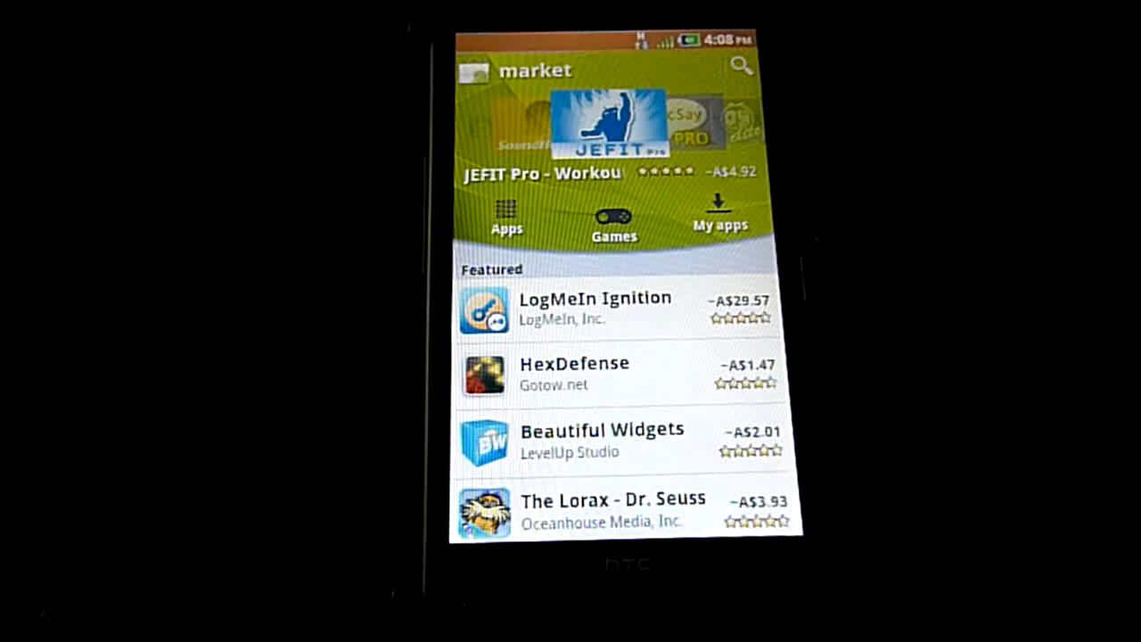
Exit Market and show the All apps list (Market, Gallery, Gmail, PayPal).
click(720, 214)
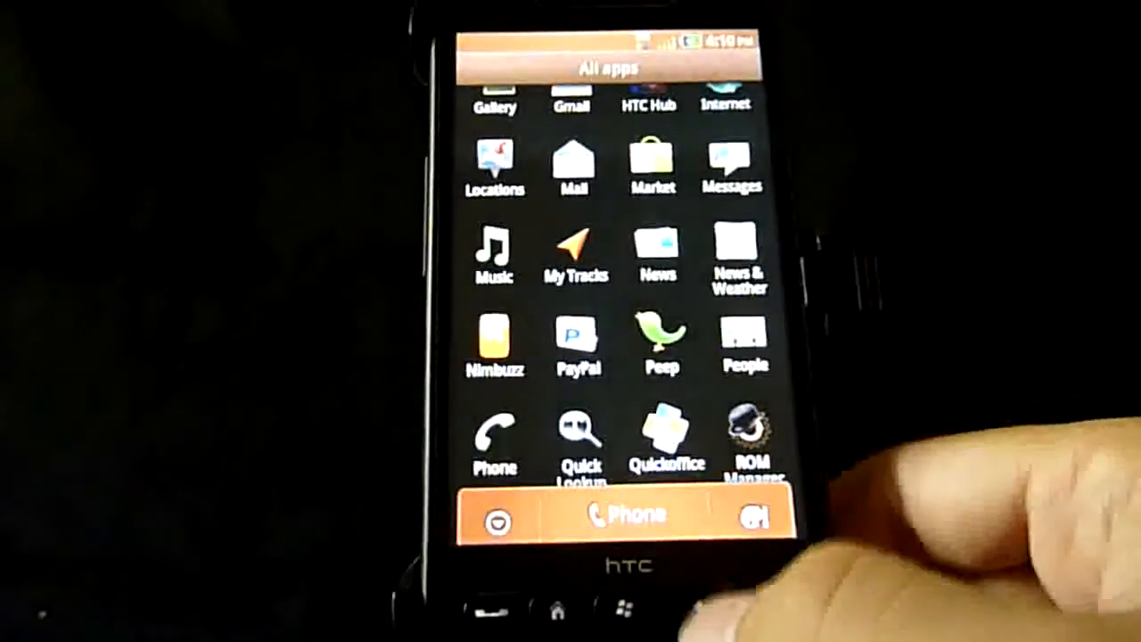
click(574, 609)
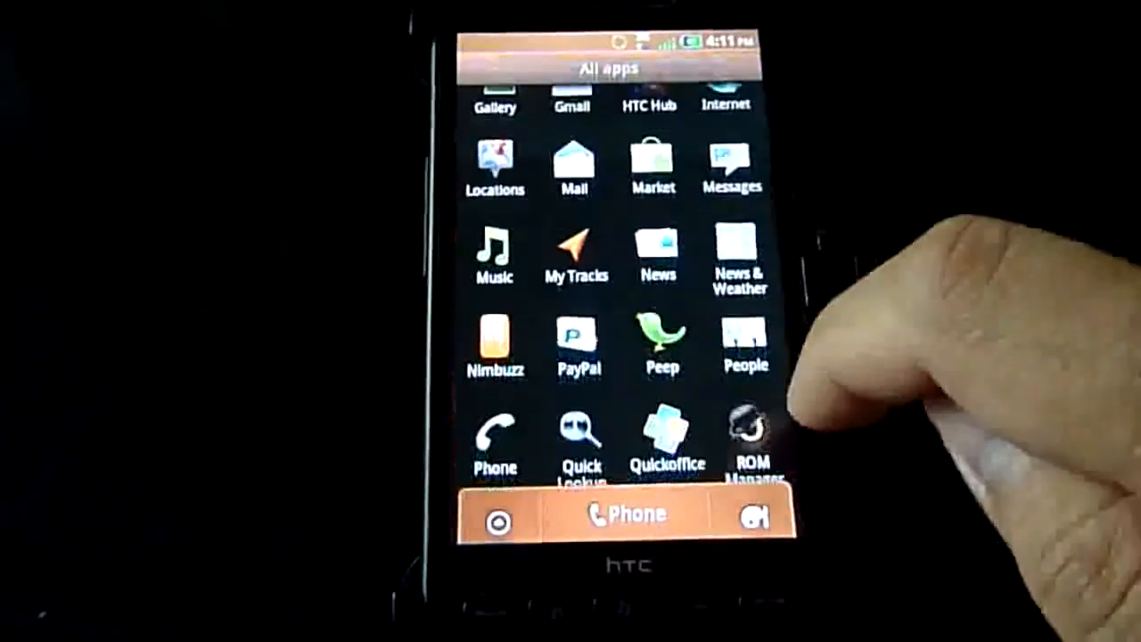
scroll(up, 3)
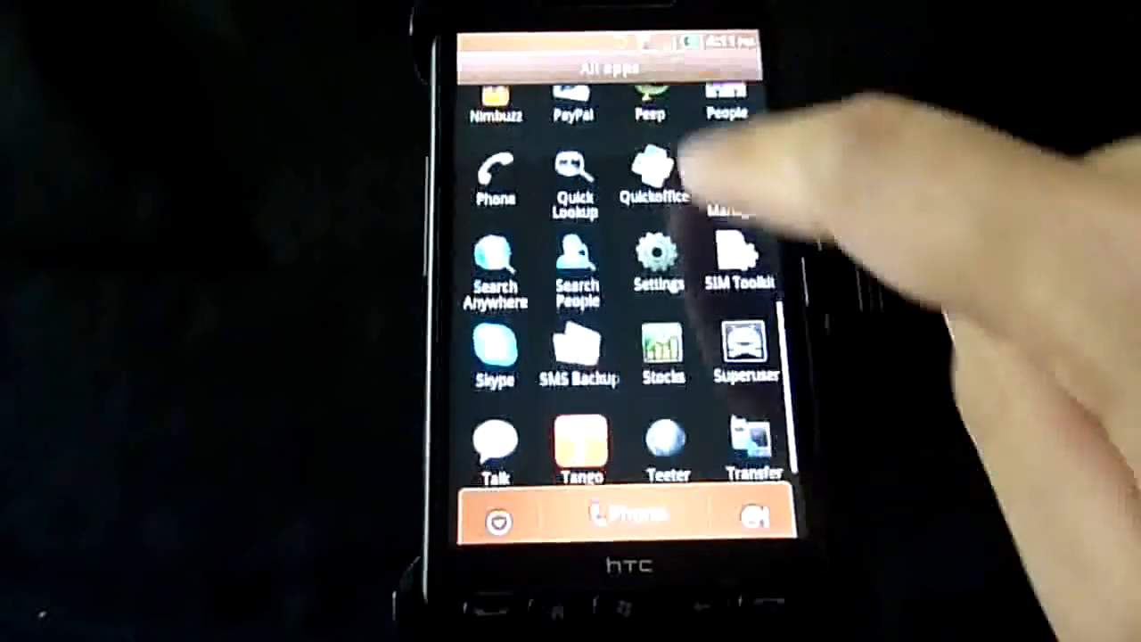
click(658, 258)
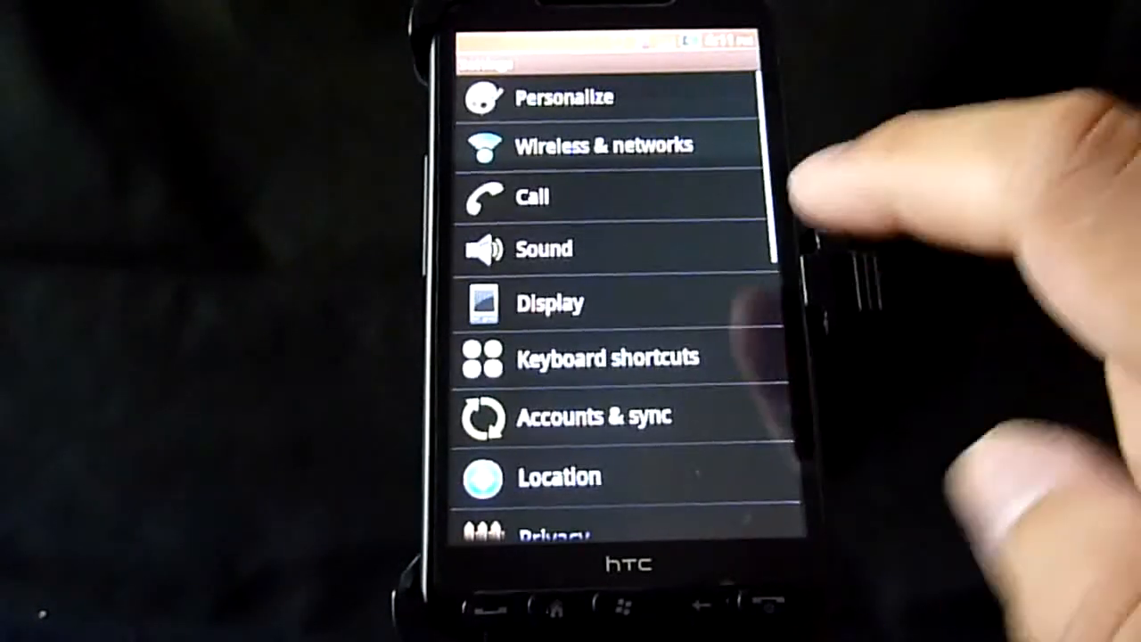
scroll(down, 3)
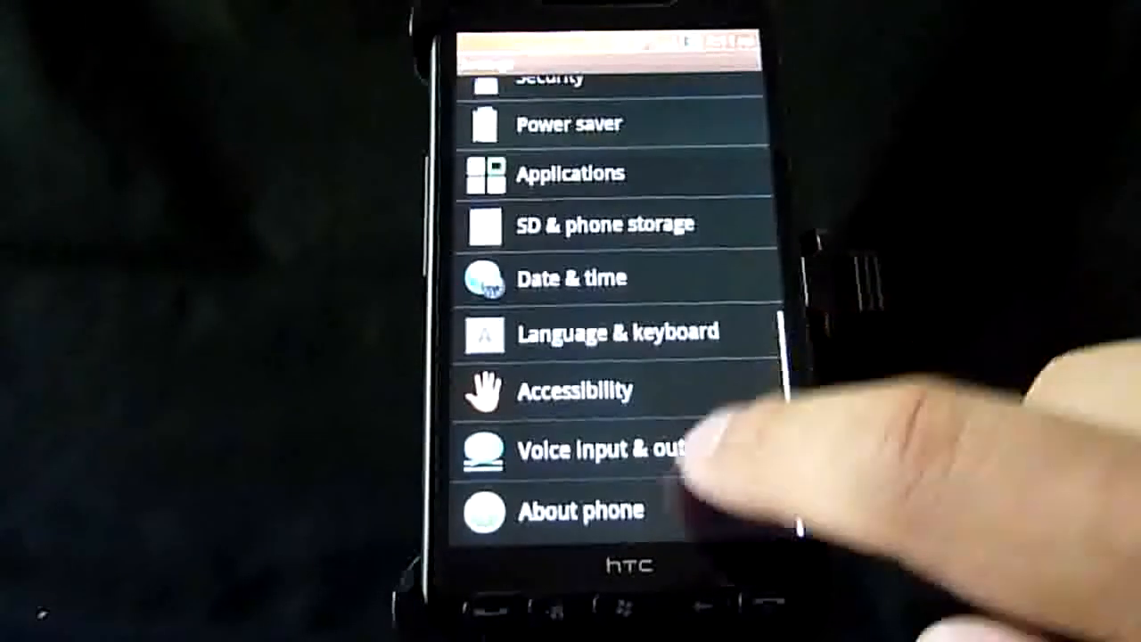
click(579, 510)
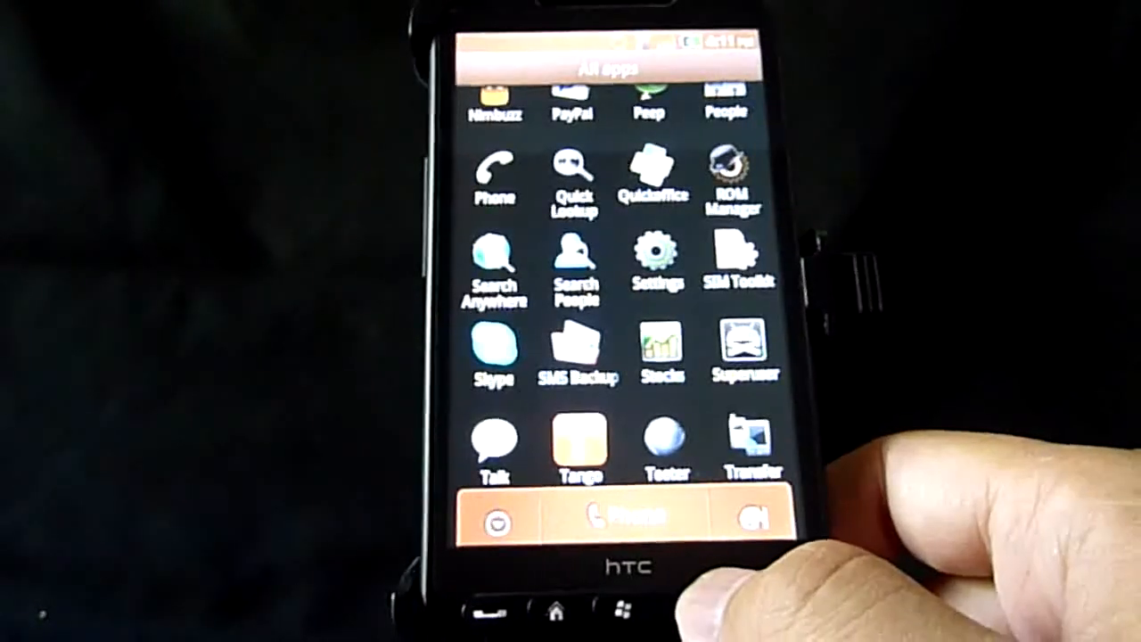
click(571, 609)
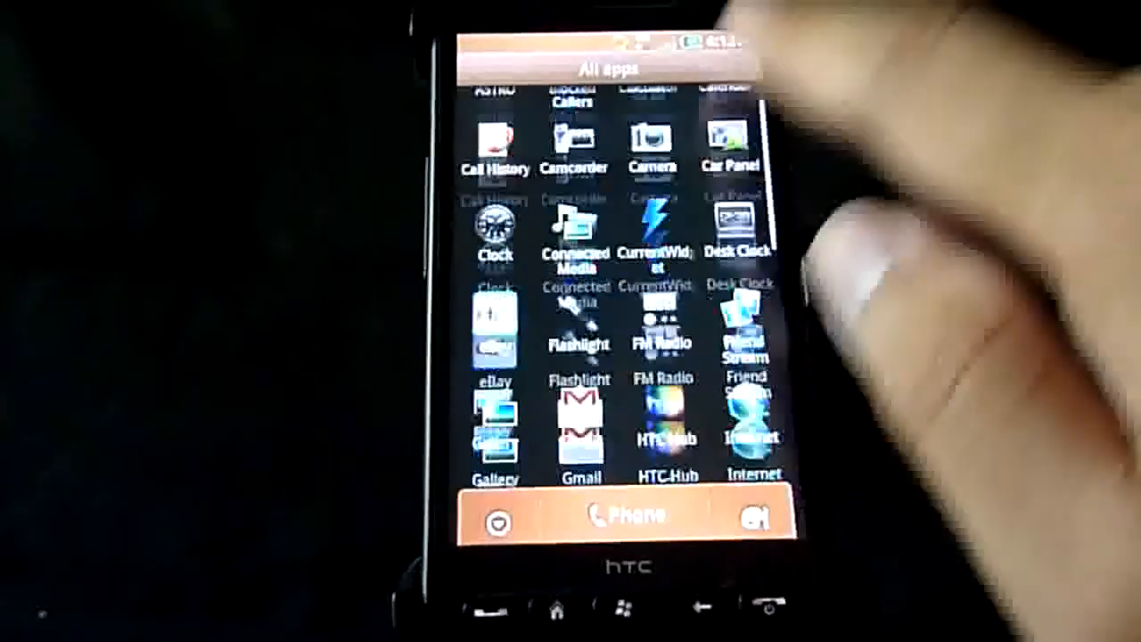
scroll(down, 3)
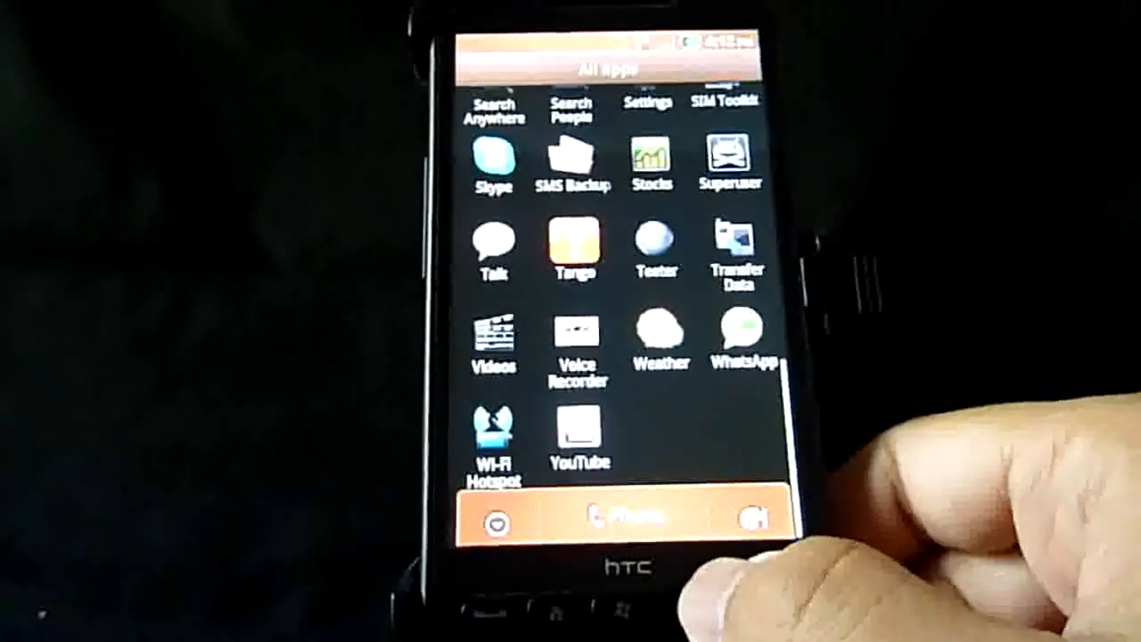